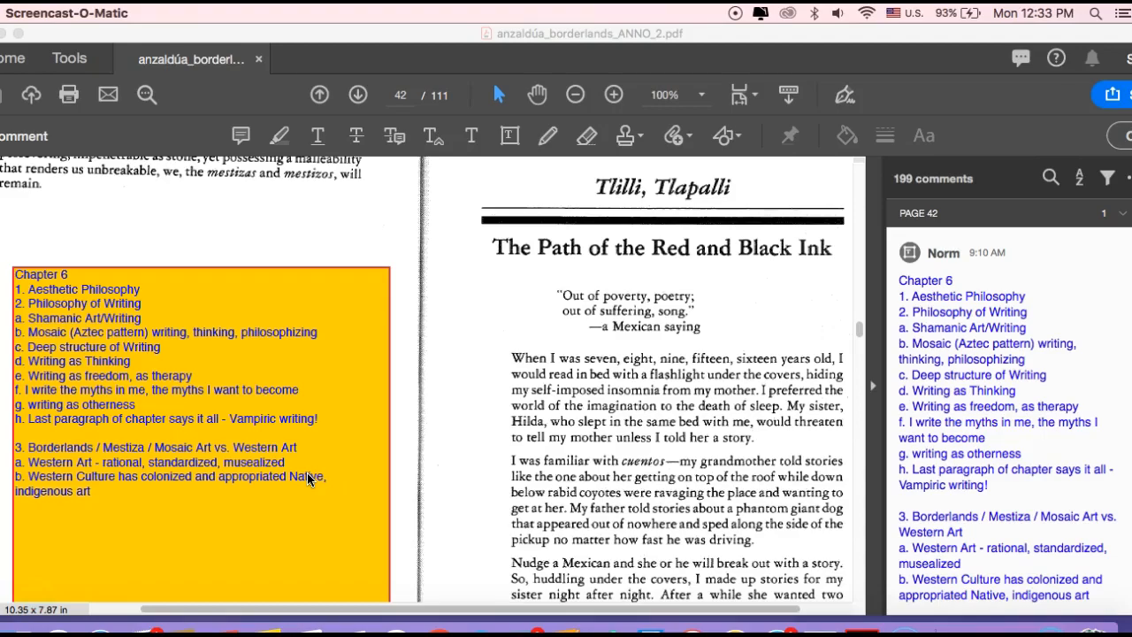
{"action": "mouse_move", "coordinate": [336, 336]}
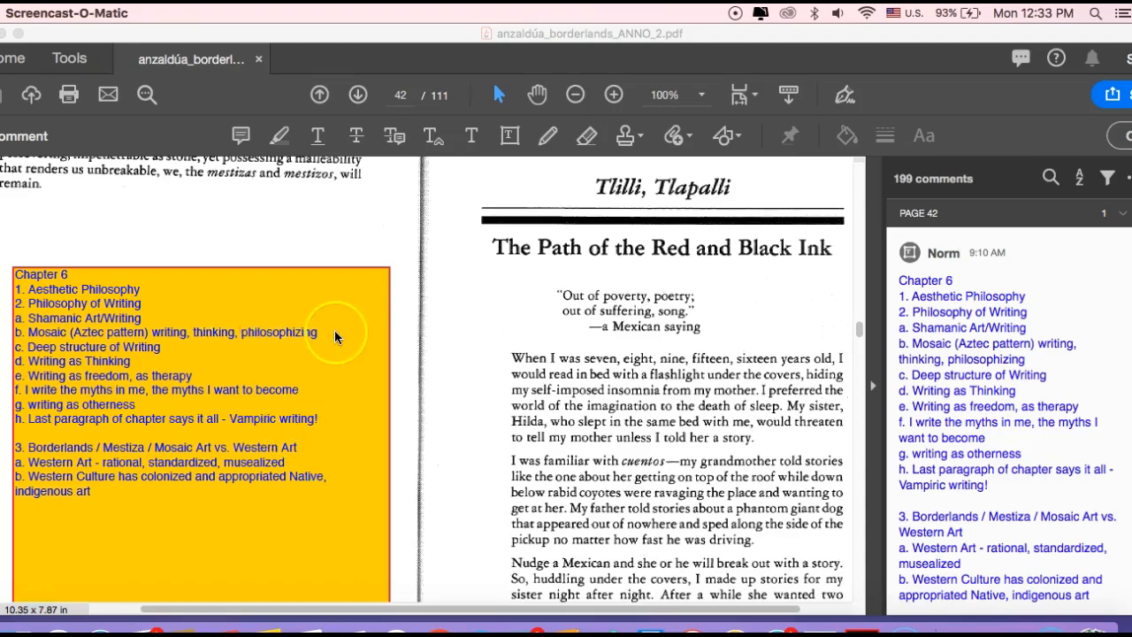